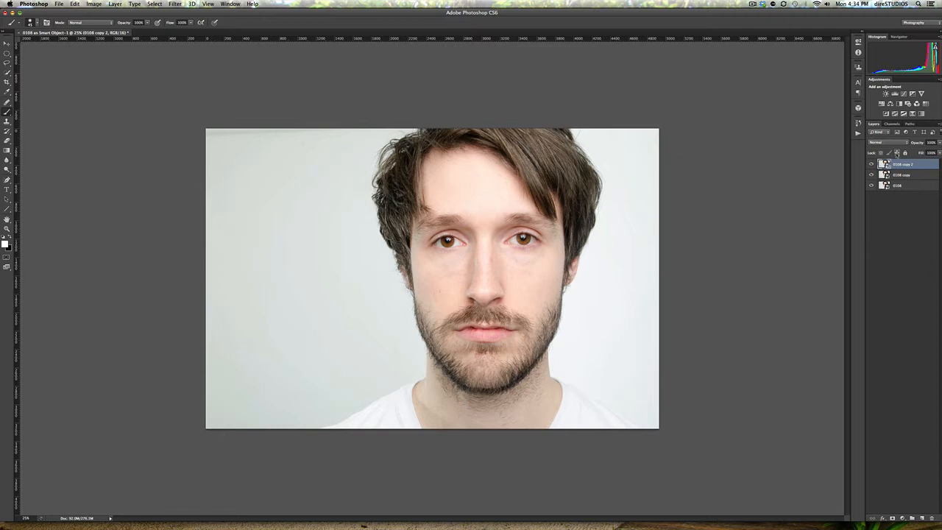
# - Lower the Contrast and lift shadows in Camera Raw's Basic panel for a flatter portrait
pyautogui.doubleClick(886, 165)
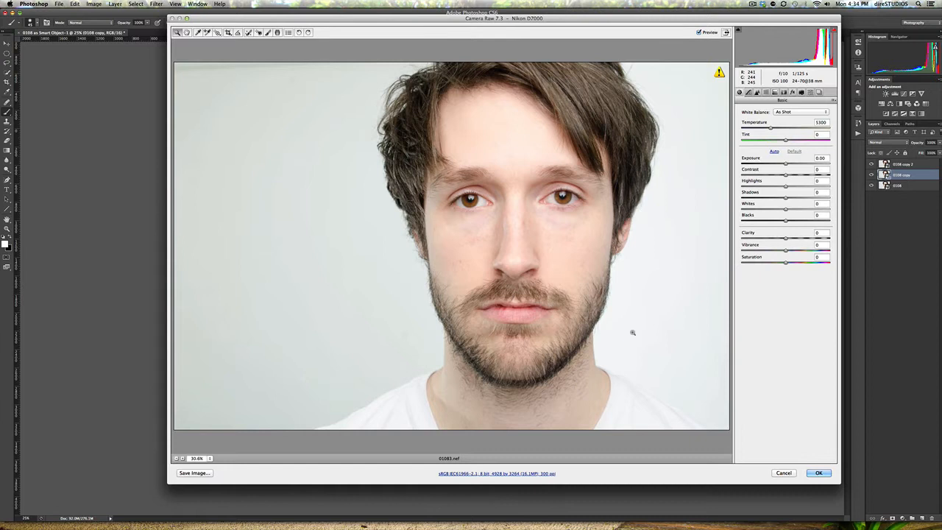
pyautogui.moveTo(785, 175); pyautogui.dragTo(763, 175)
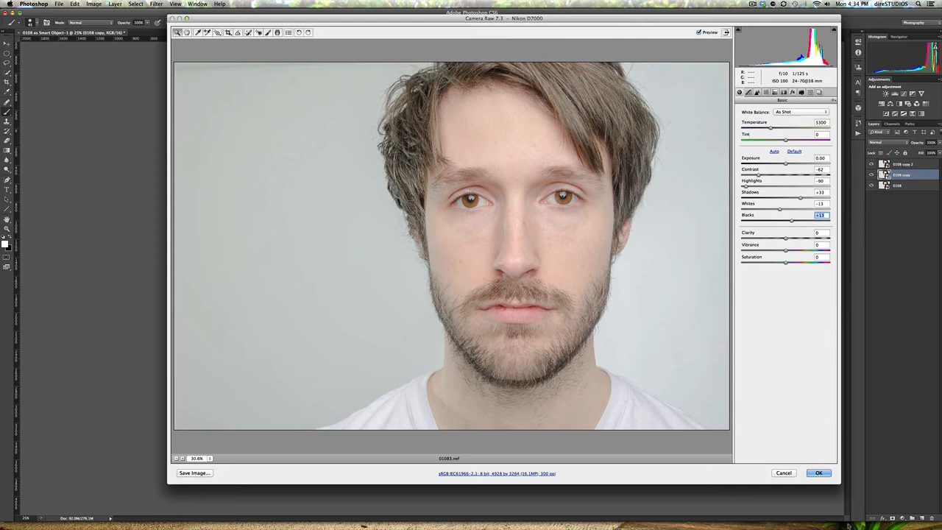
pyautogui.click(819, 473)
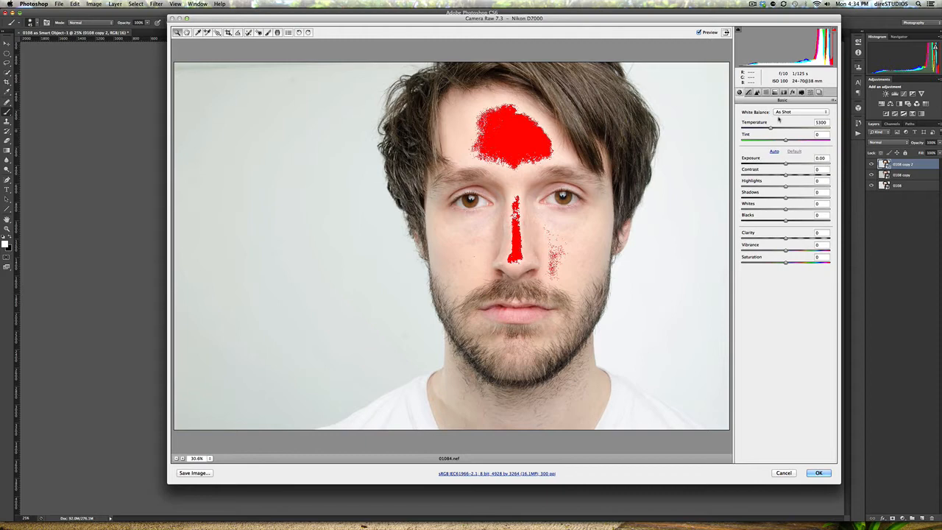
# - Convert to grayscale in HSL/Grayscale, tuning Reds, Oranges and Yellows to lighten skin, and apply it
pyautogui.click(765, 92)
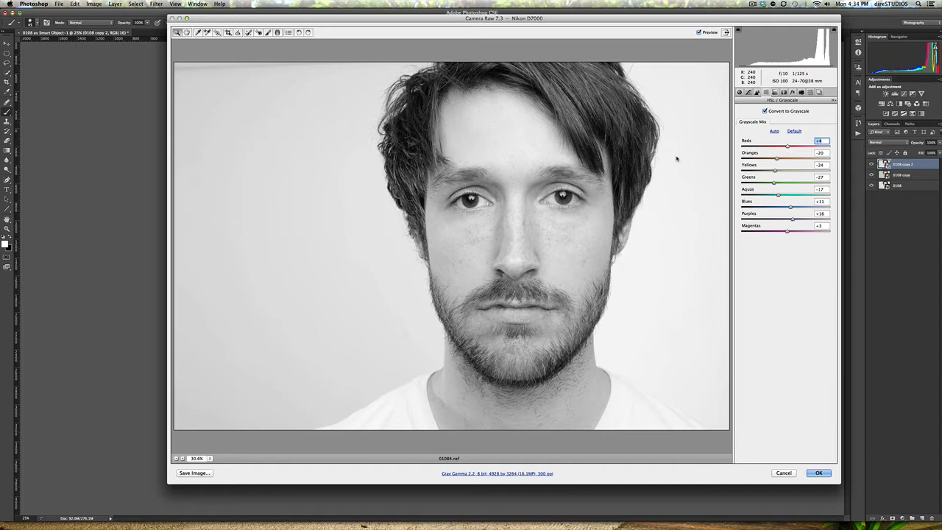
pyautogui.moveTo(789, 145); pyautogui.dragTo(780, 146)
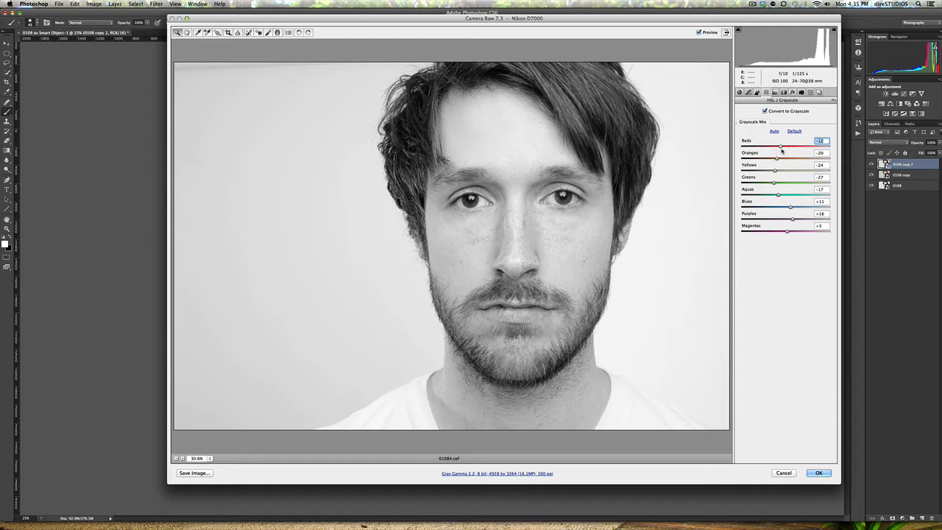
pyautogui.moveTo(771, 141); pyautogui.dragTo(783, 141)
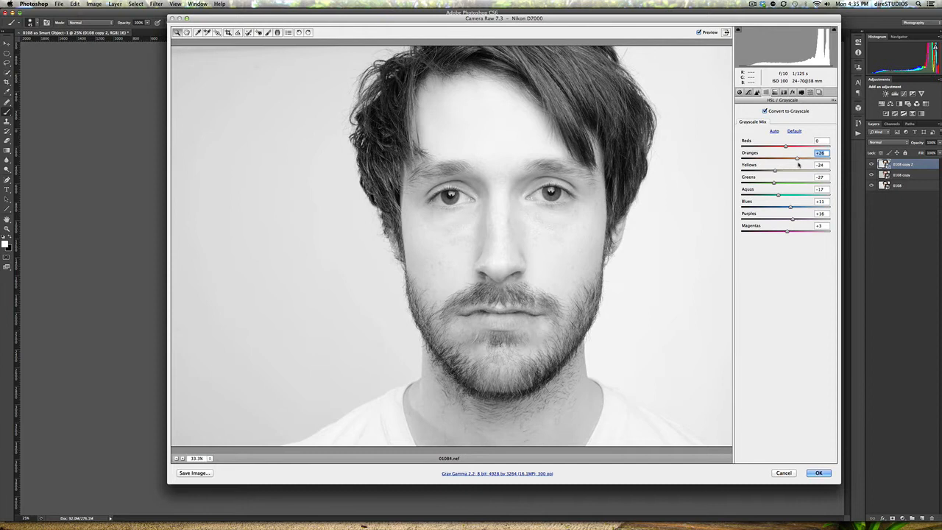
pyautogui.moveTo(788, 152); pyautogui.dragTo(782, 152)
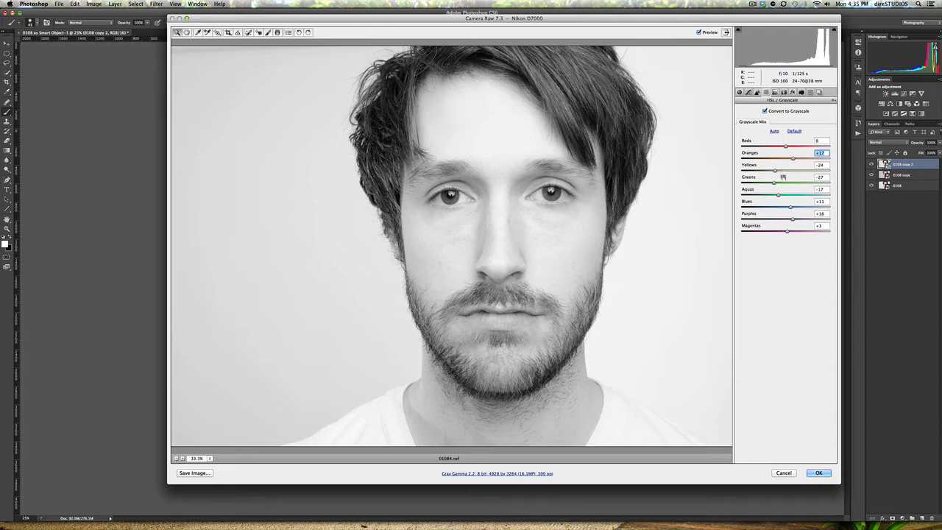
pyautogui.moveTo(795, 153); pyautogui.dragTo(789, 153)
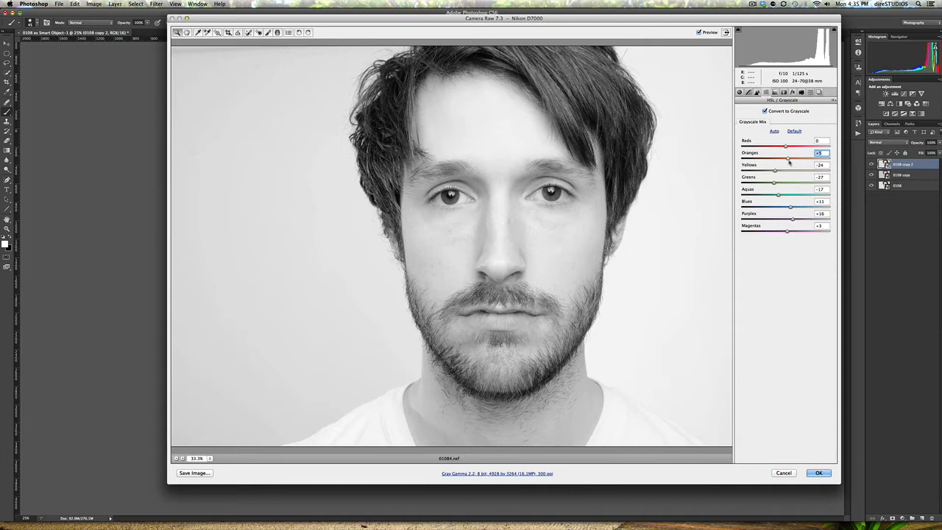
pyautogui.moveTo(786, 151); pyautogui.dragTo(796, 151)
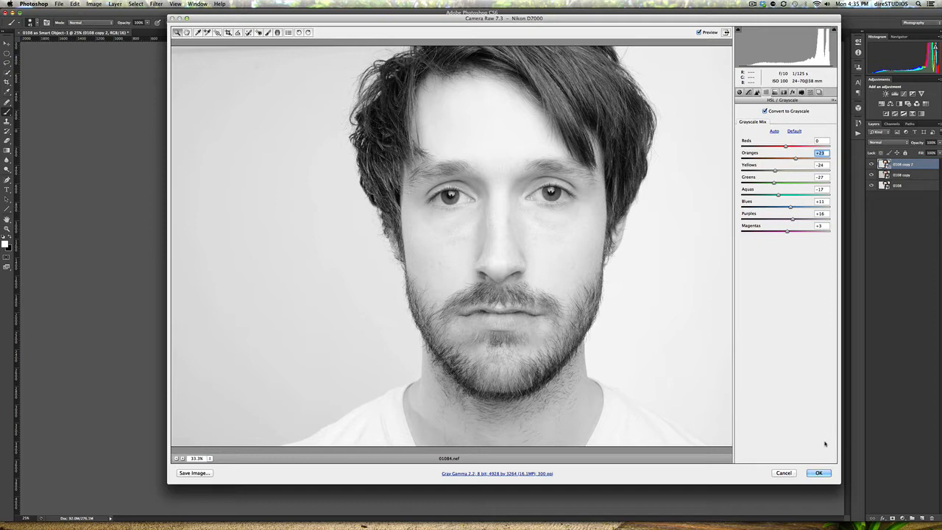
pyautogui.click(818, 472)
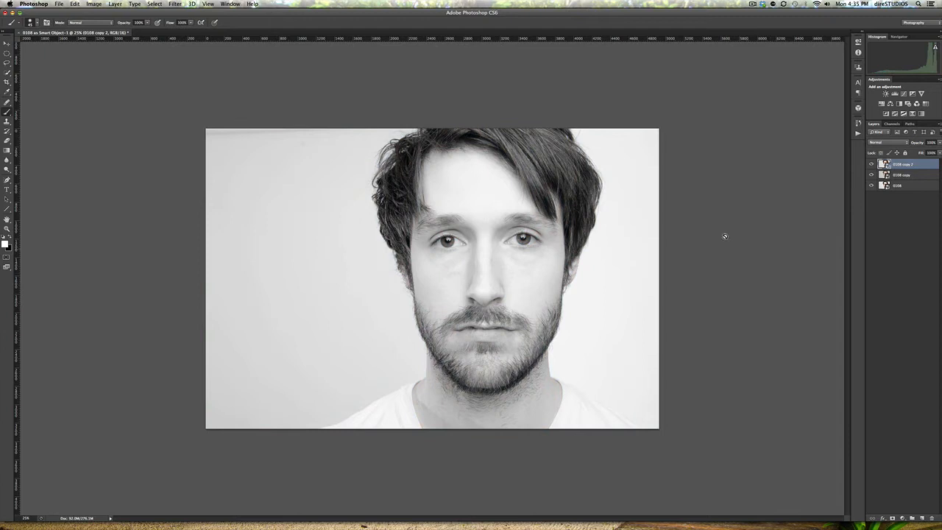
# - Set the black-and-white layer's blend mode to Soft Light over the colour portrait
pyautogui.click(880, 142)
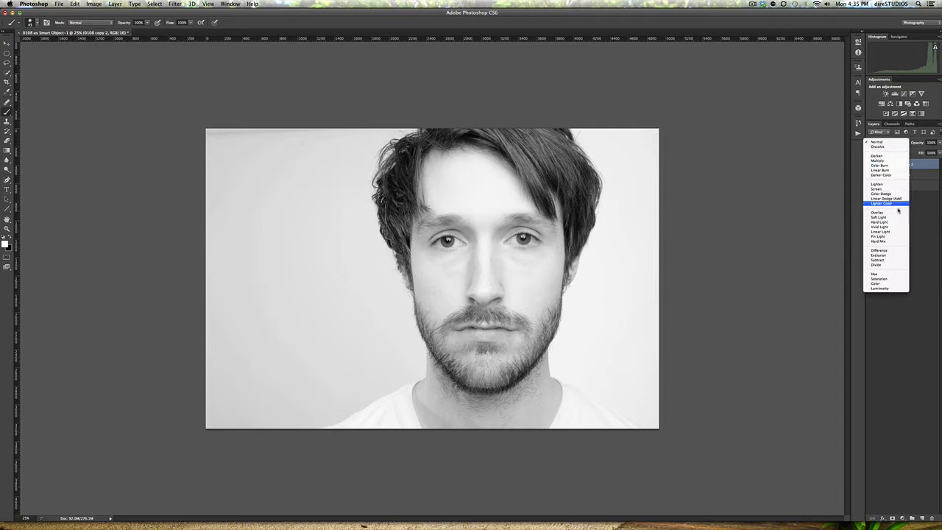
pyautogui.click(877, 217)
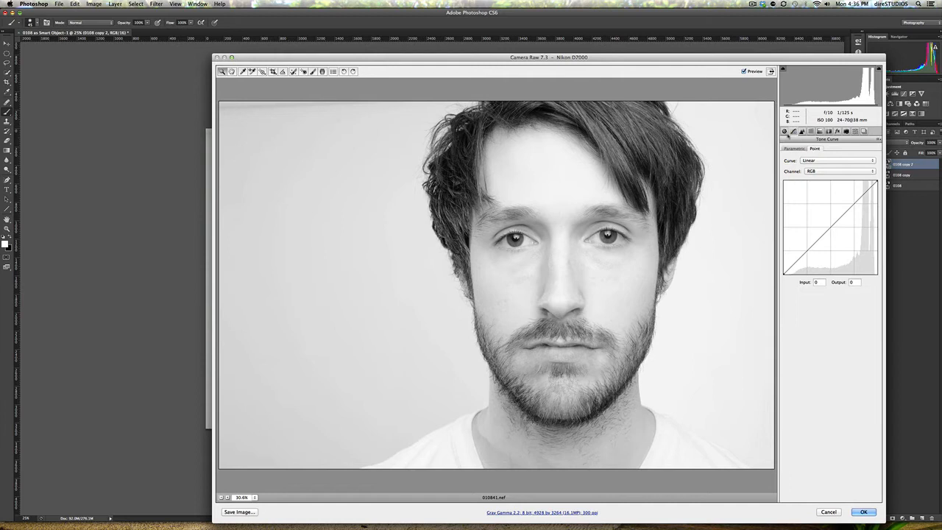
# - Change the black-and-white layer's Contrast value in Camera Raw's Basic panel
pyautogui.click(792, 131)
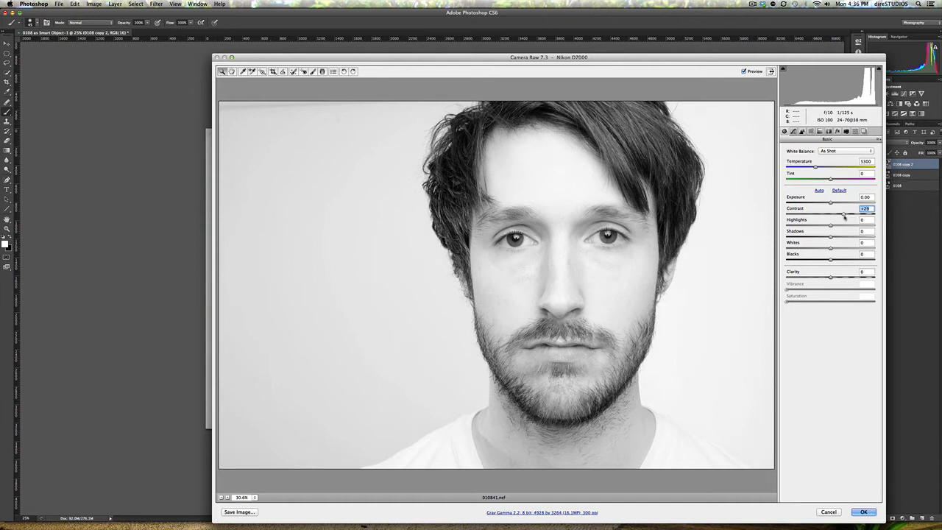
pyautogui.click(863, 512)
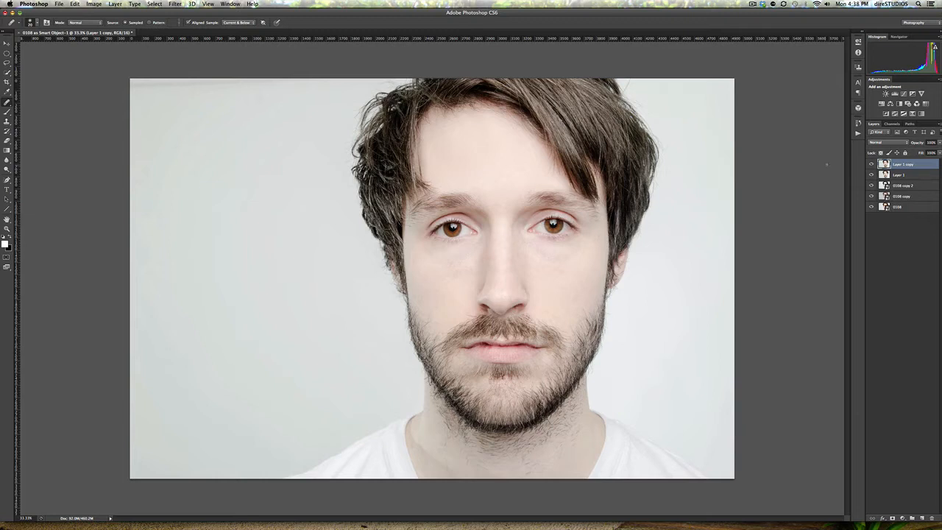
# - Create a new Soft Light layer filled with 50% neutral grey for dodge and burn
pyautogui.rightClick(899, 163)
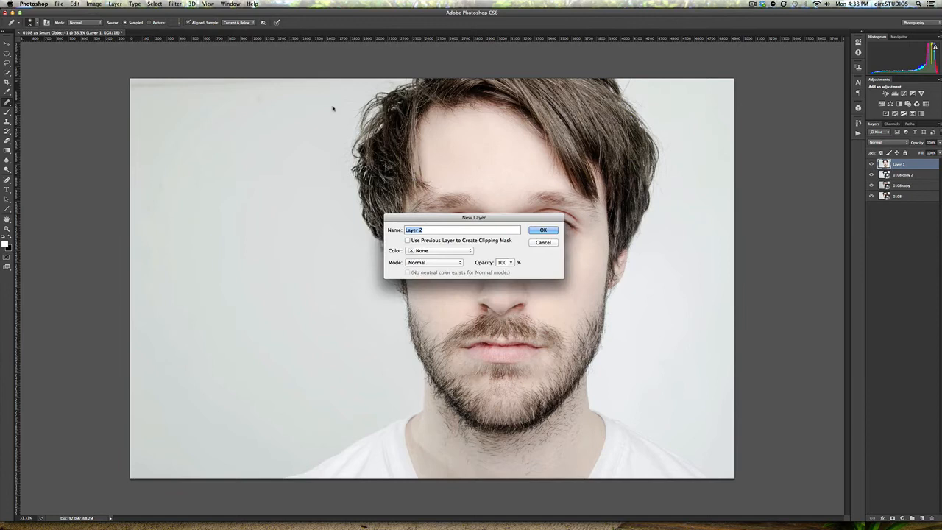
pyautogui.click(434, 262)
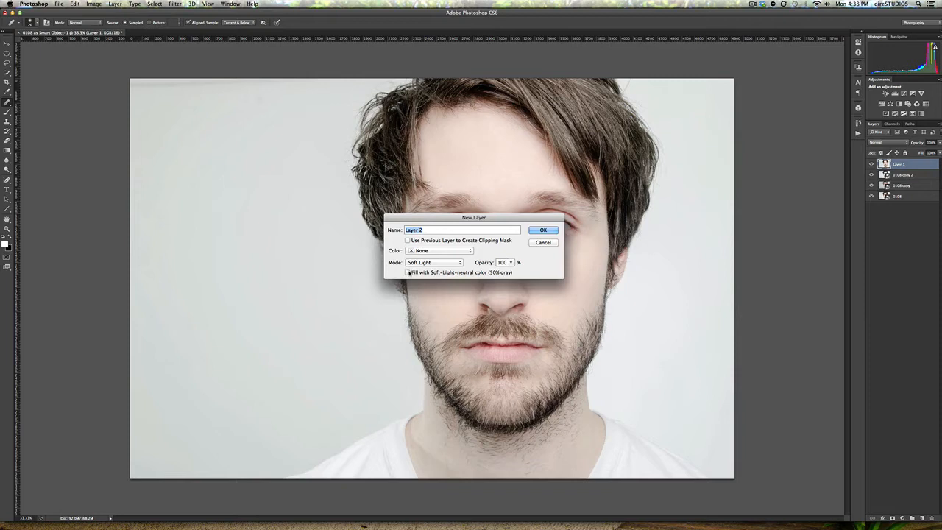
pyautogui.click(543, 229)
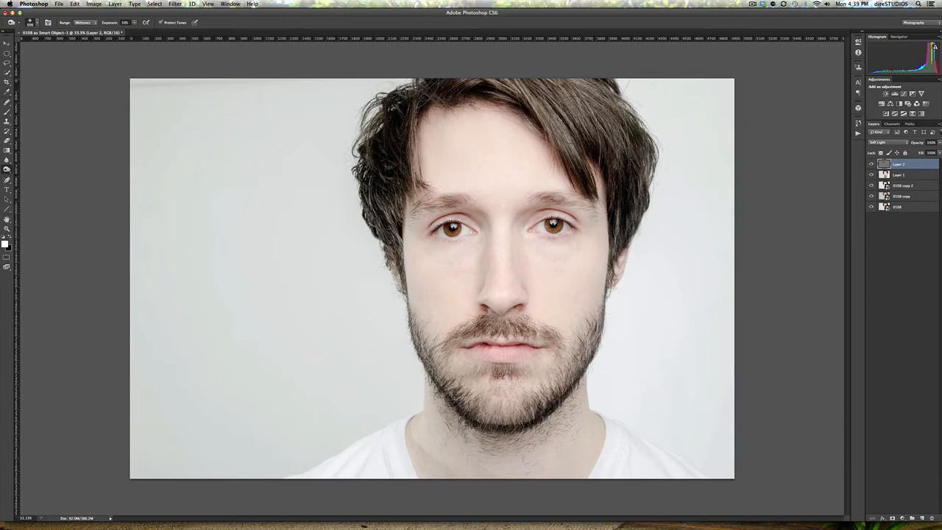
pyautogui.moveTo(397, 259)
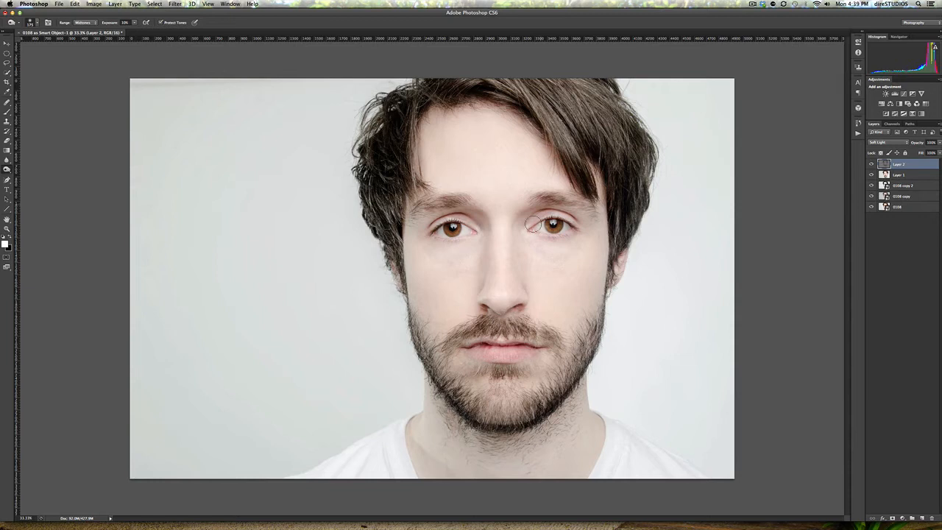
pyautogui.moveTo(545, 373)
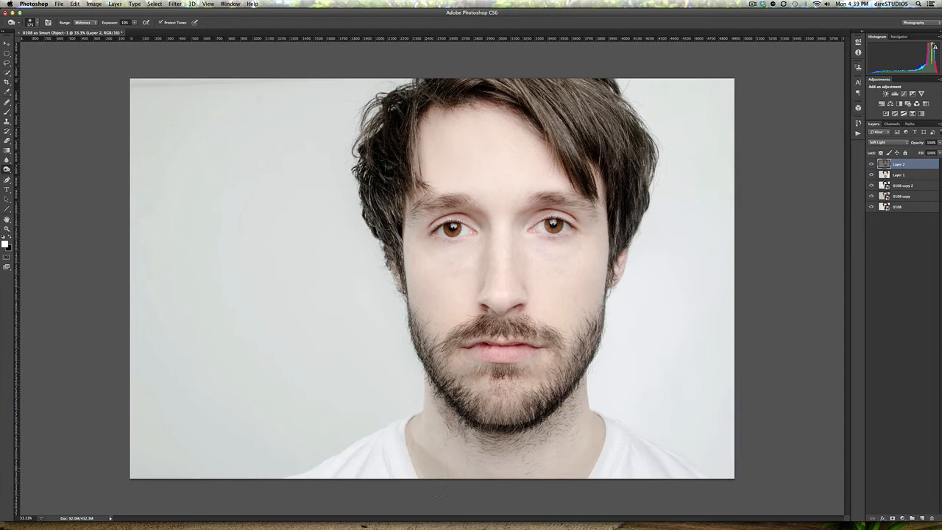
pyautogui.moveTo(498, 266)
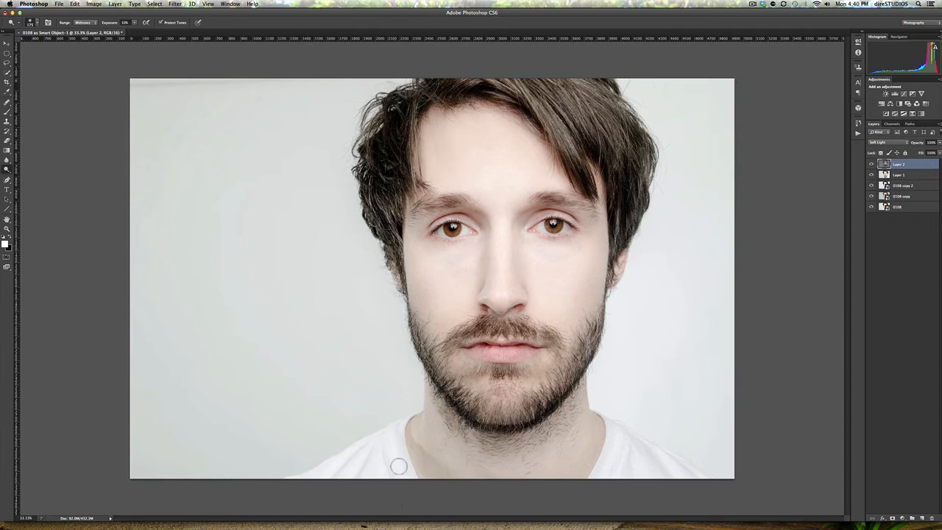
# - Dodge and burn midtones on the neck and beside the nose on the grey layer
pyautogui.click(872, 163)
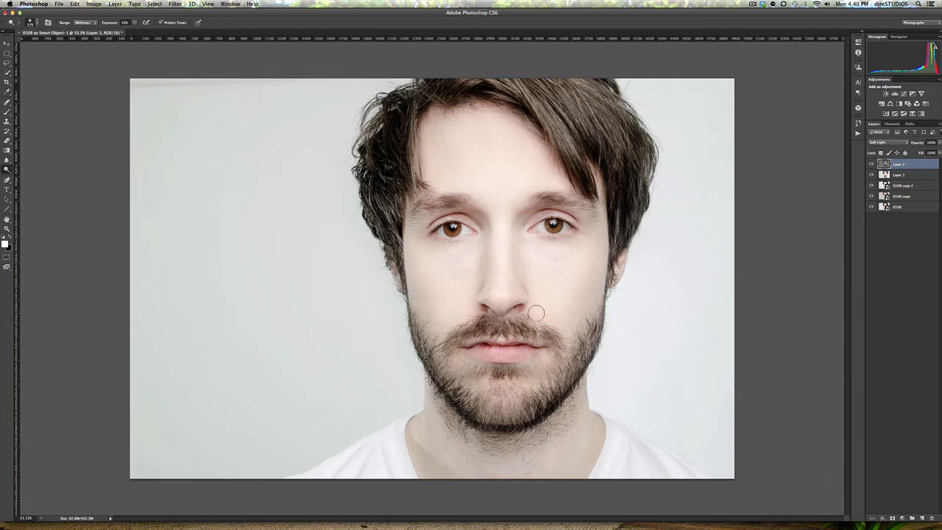
pyautogui.click(871, 164)
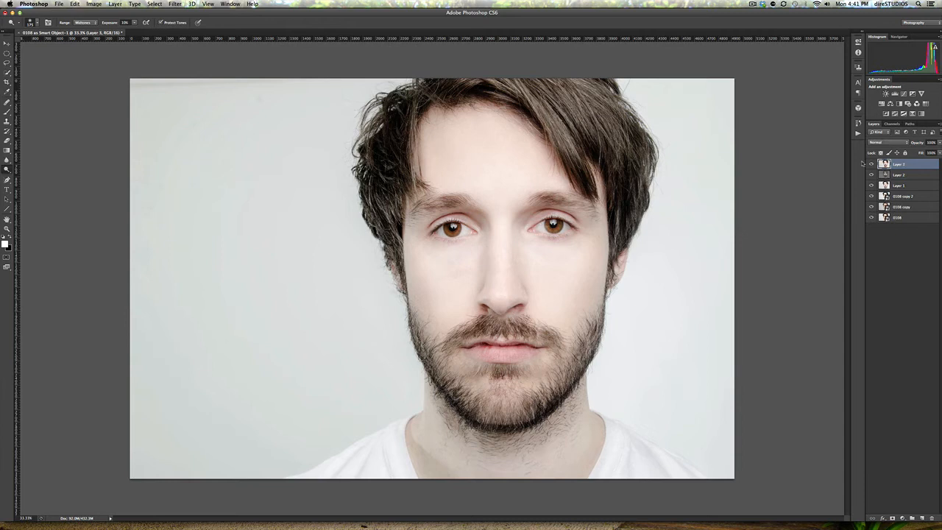
# - Apply Reduce Noise from Filter > Noise to the merged portrait layer
pyautogui.click(175, 4)
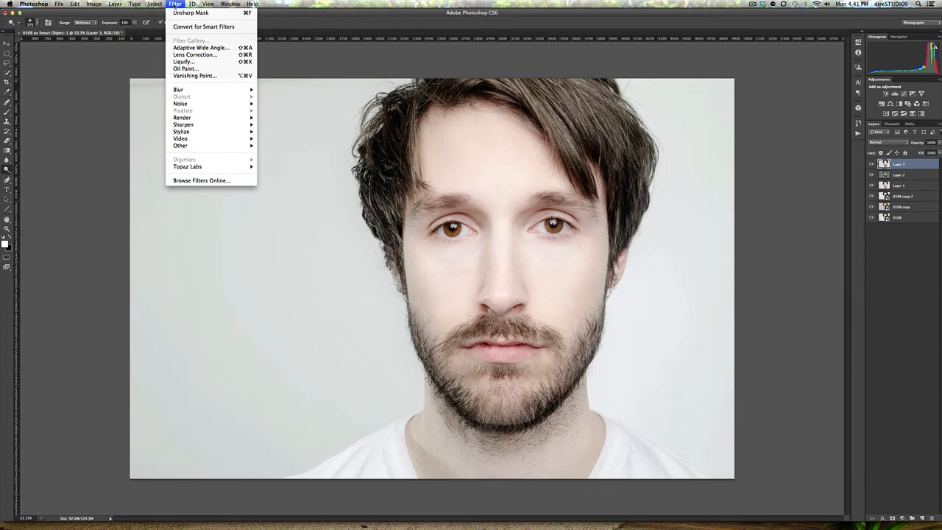
pyautogui.click(179, 103)
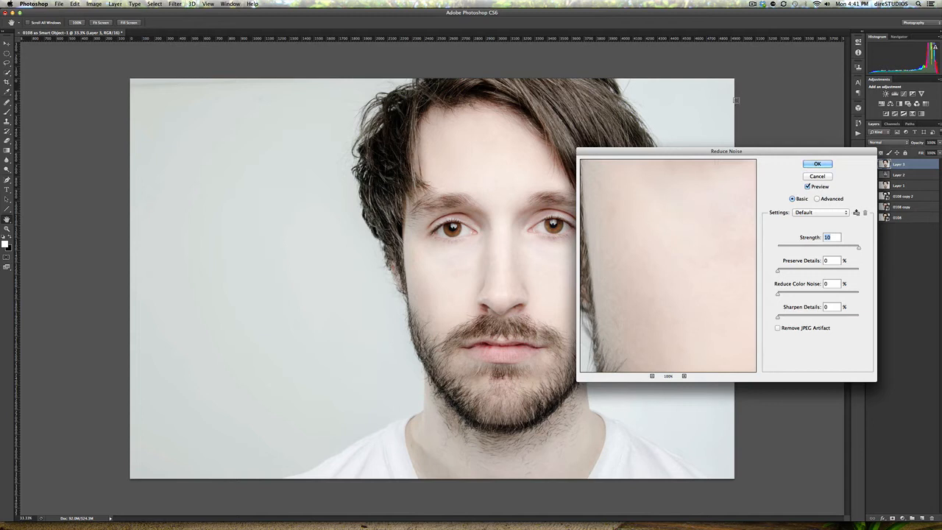
pyautogui.click(816, 163)
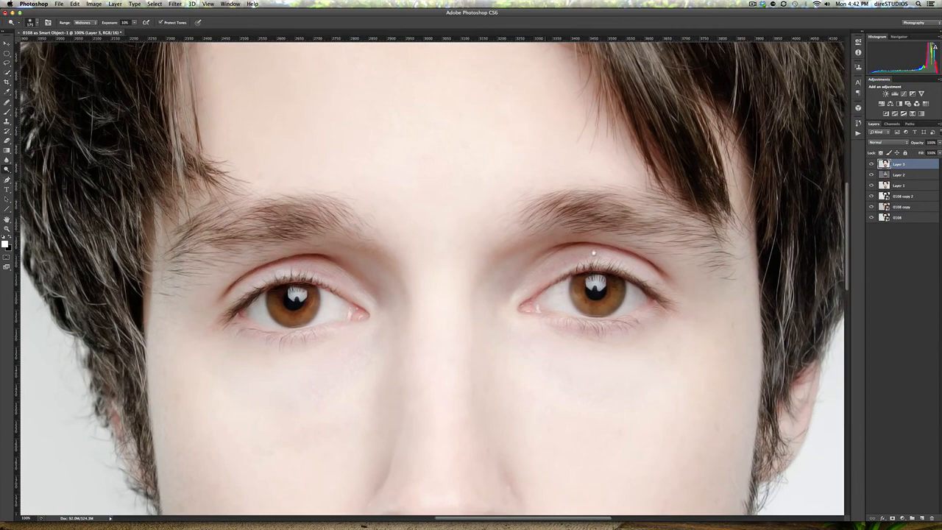
pyautogui.click(174, 3)
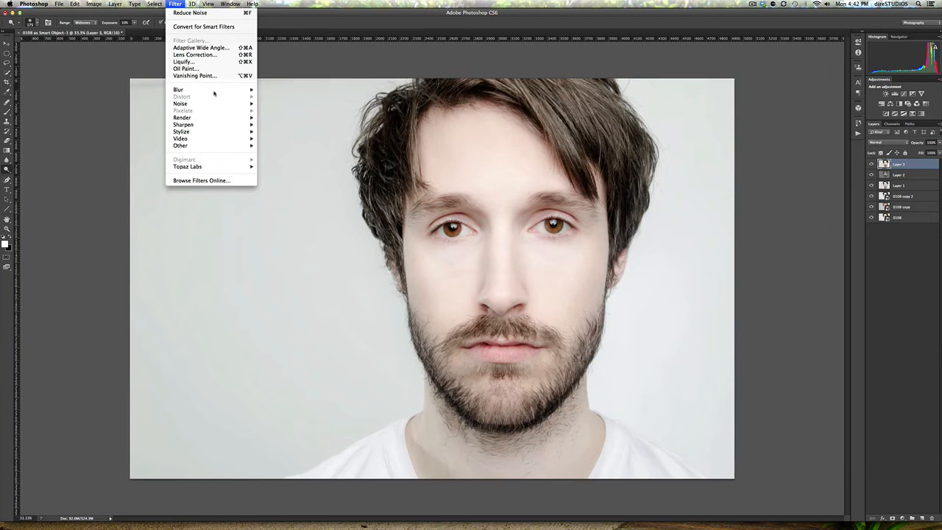
# - Apply Unsharp Mask with a 1.5 px radius, then add a Hue/Saturation adjustment layer
pyautogui.click(182, 123)
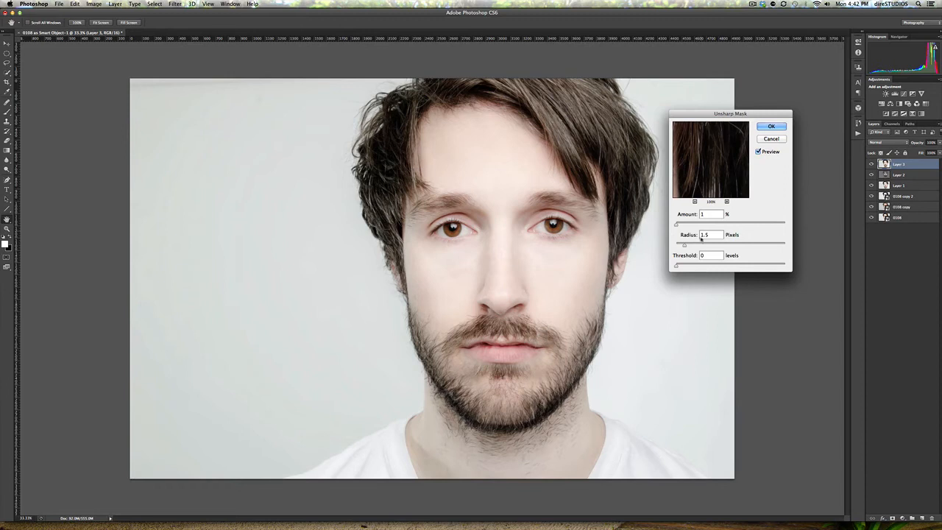
pyautogui.moveTo(699, 244); pyautogui.dragTo(683, 244)
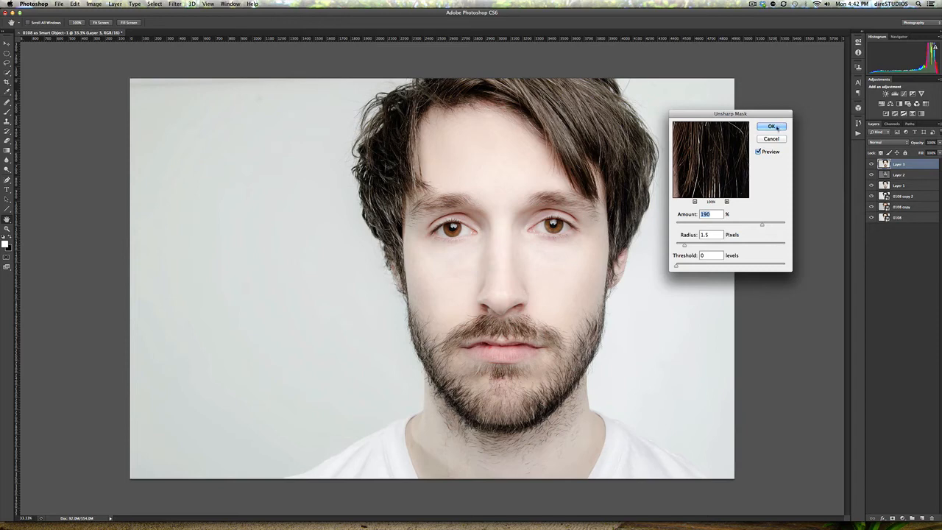
pyautogui.click(771, 127)
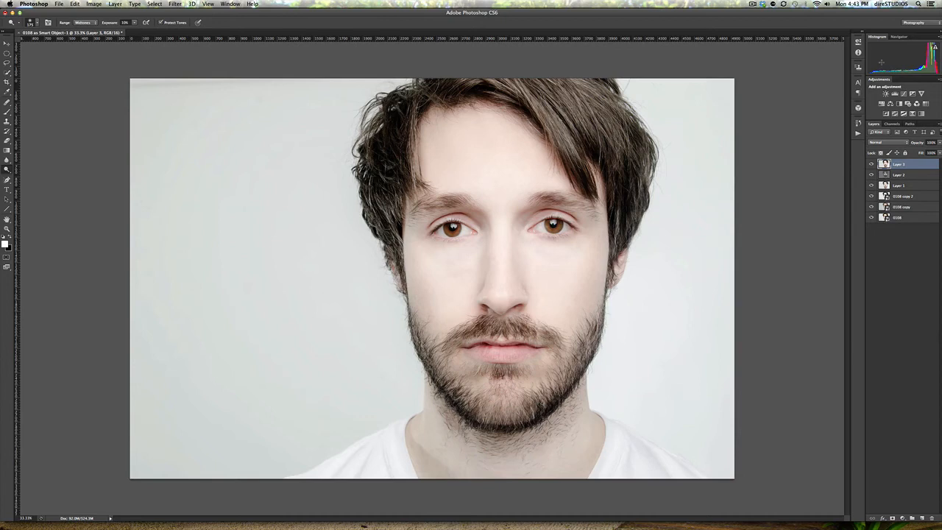
pyautogui.click(898, 103)
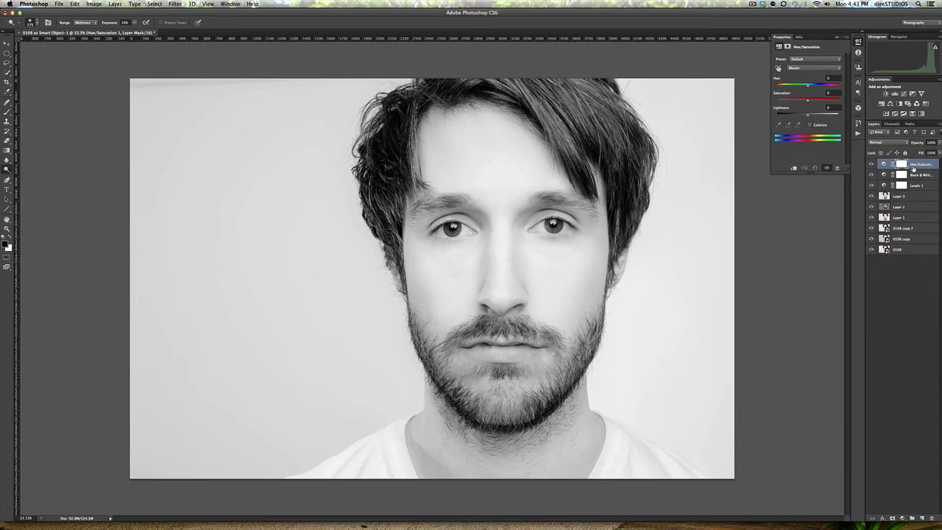
# - Add a Black & White adjustment layer in Soft Light and drag its colour sliders for stronger contrast
pyautogui.click(875, 141)
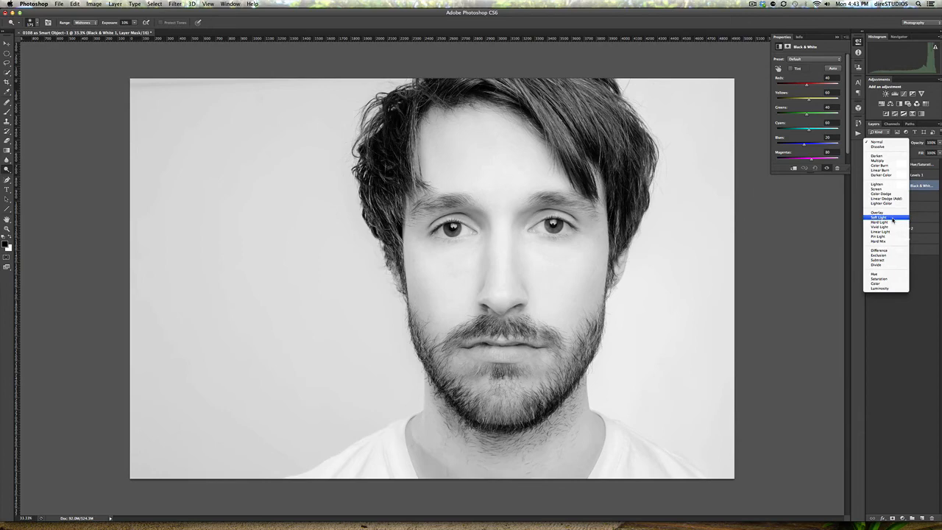
pyautogui.click(877, 221)
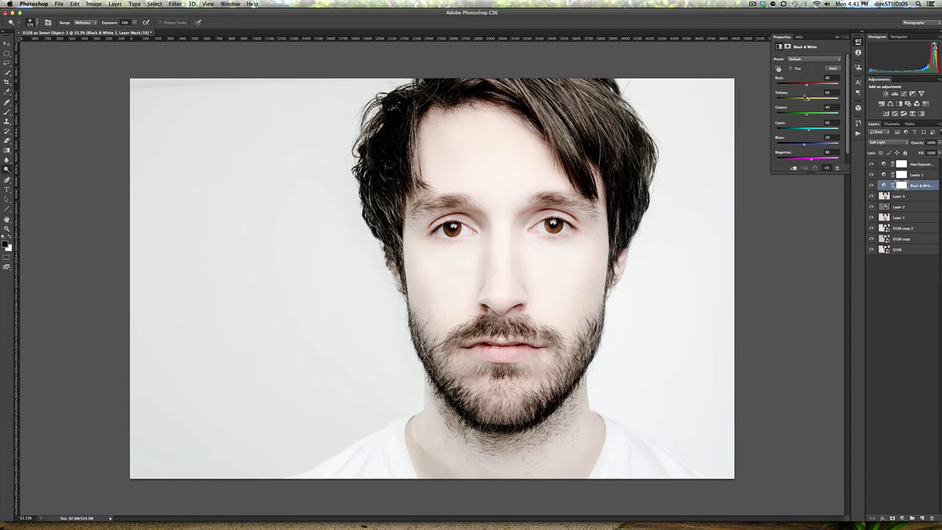
pyautogui.moveTo(807, 84); pyautogui.dragTo(839, 84)
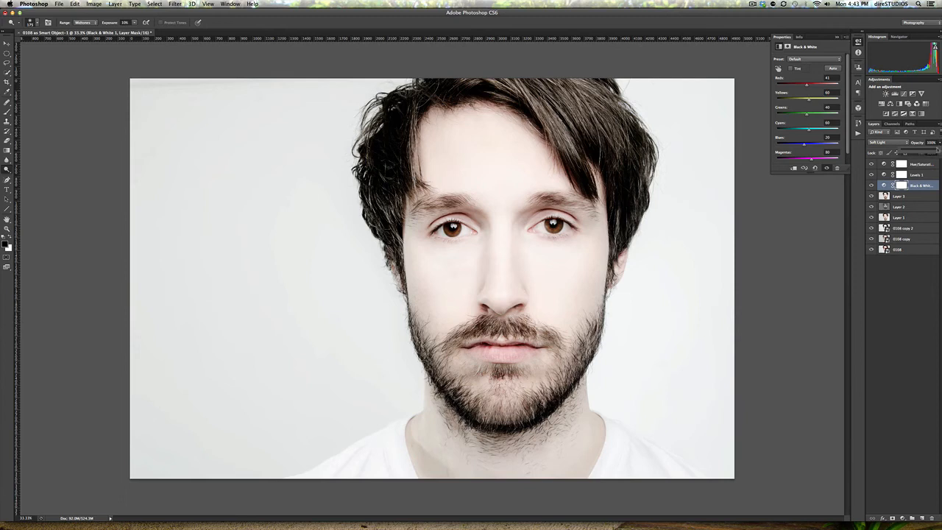
pyautogui.moveTo(827, 84); pyautogui.dragTo(798, 84)
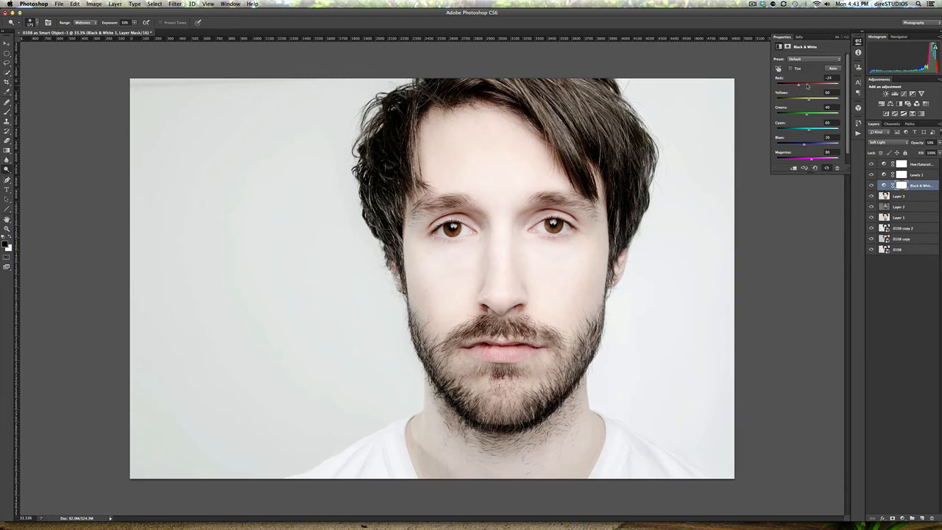
pyautogui.click(915, 174)
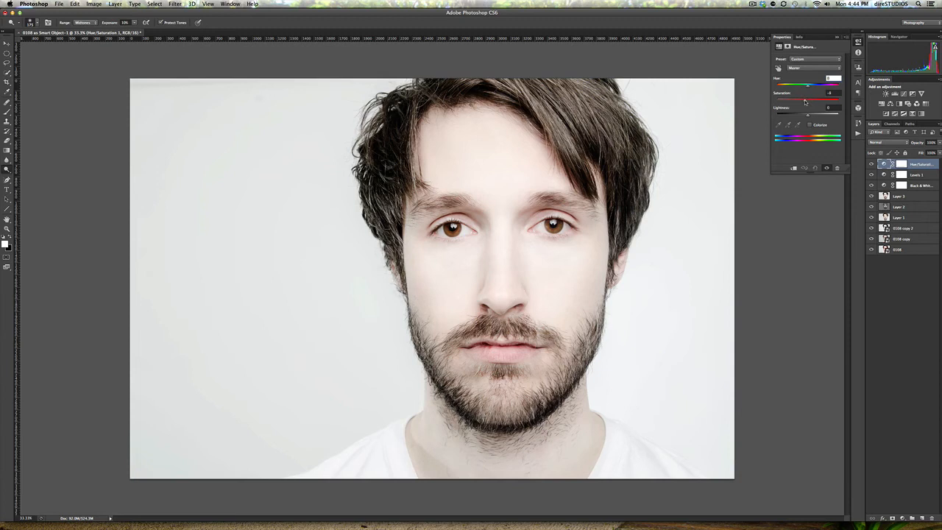
# - Switch the Hue/Saturation layer from Master to a single colour range
pyautogui.click(815, 68)
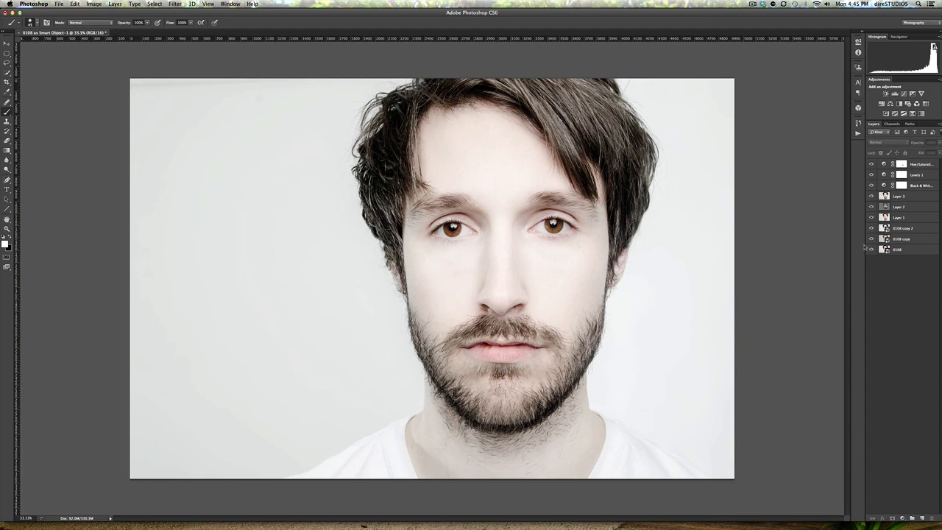
pyautogui.click(913, 163)
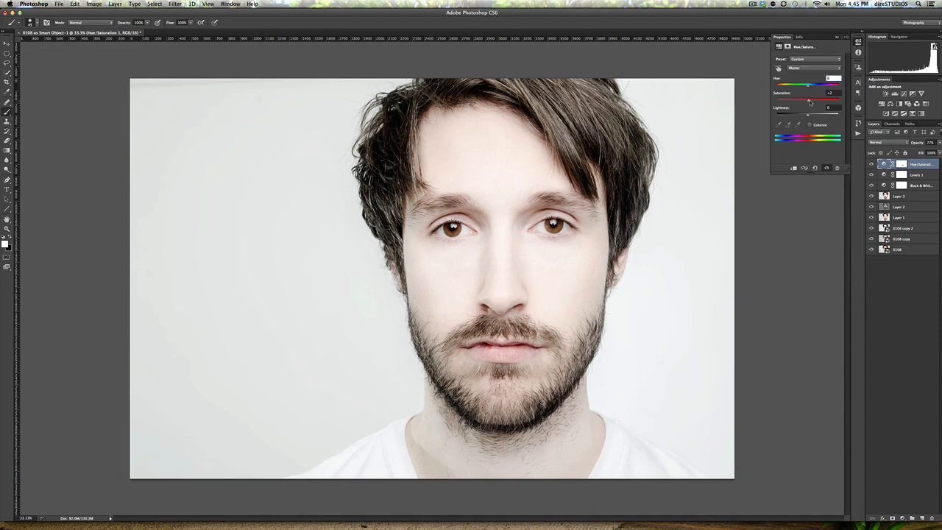
pyautogui.click(812, 68)
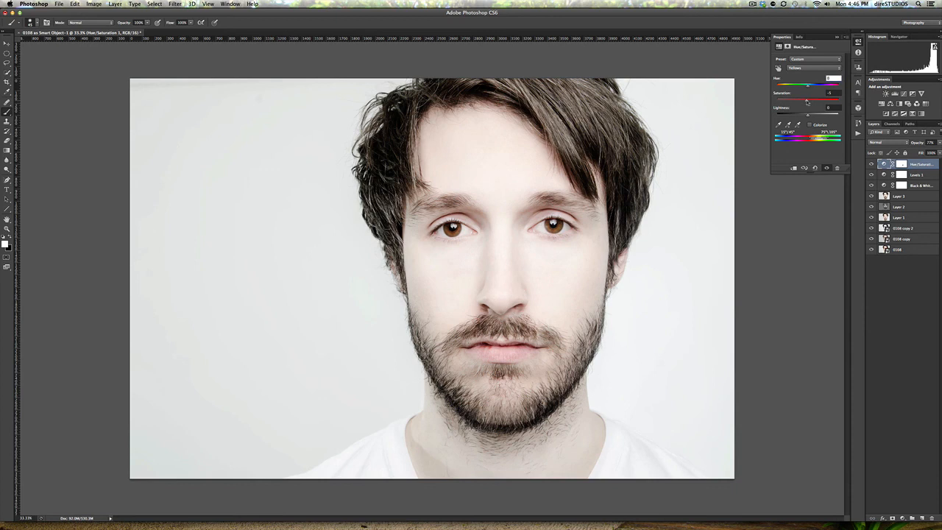